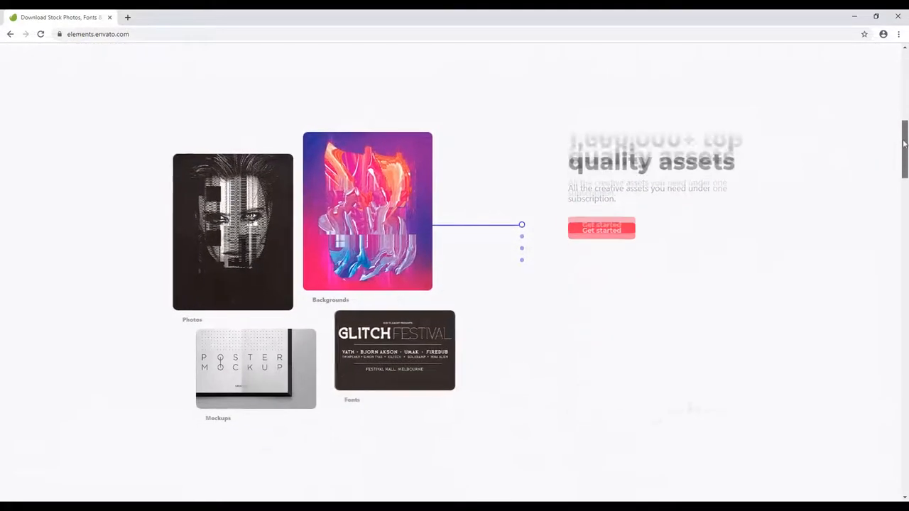
scroll("down", 3)
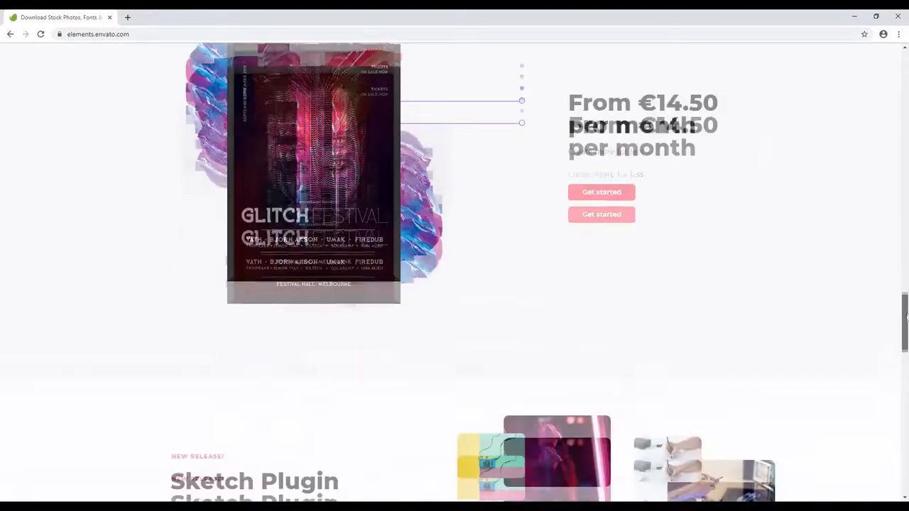